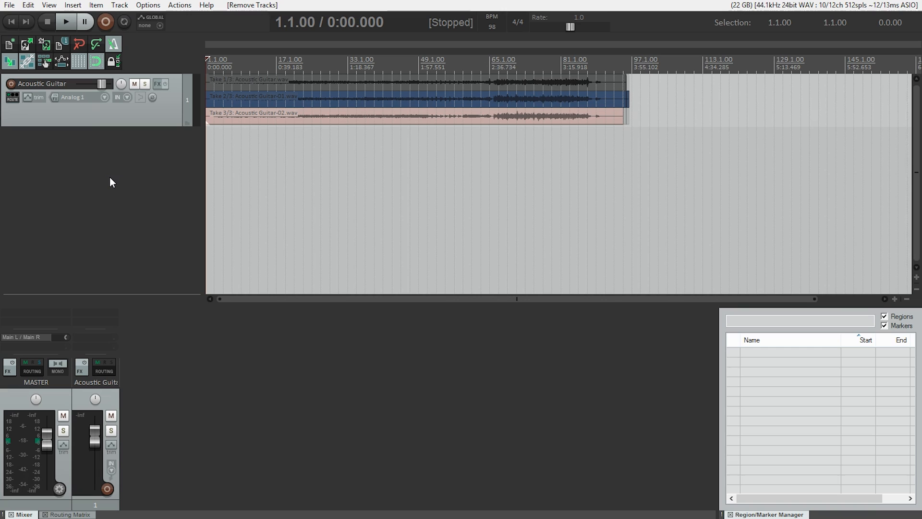
{"action": "mouse_move", "coordinate": [294, 98]}
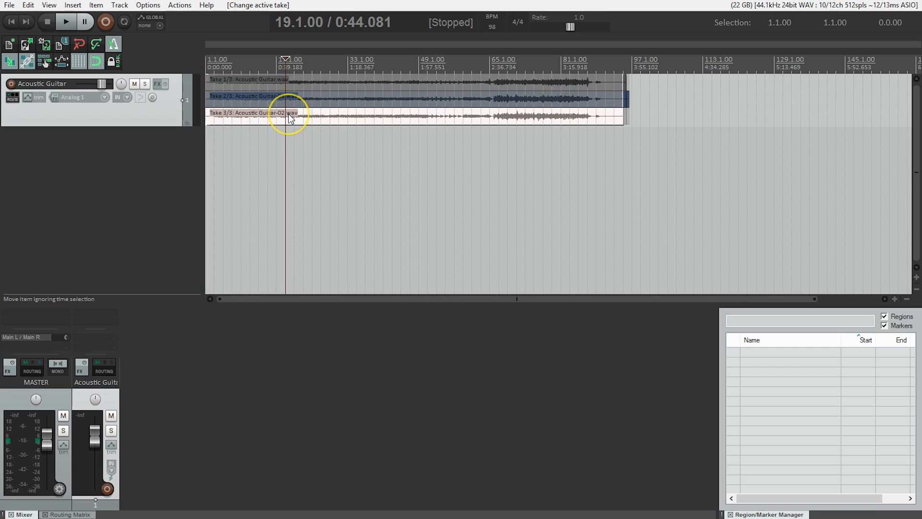
{"action": "mouse_move", "coordinate": [291, 91]}
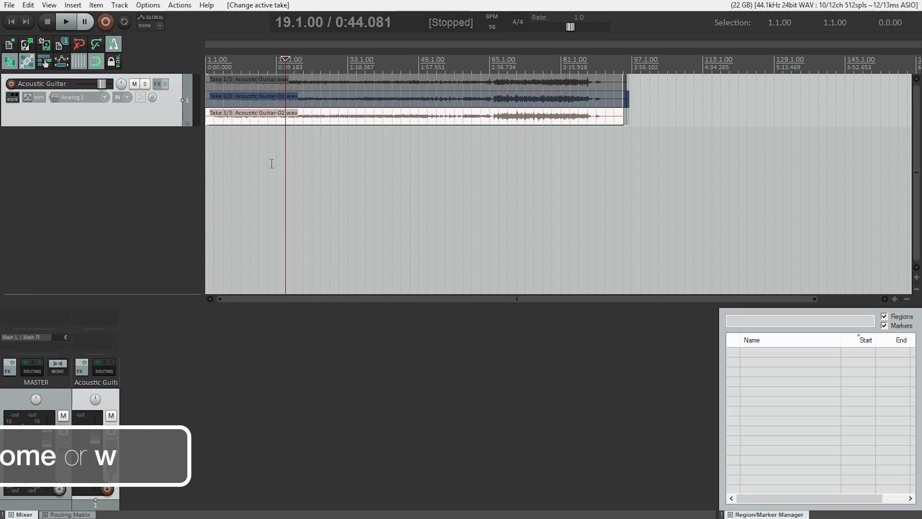
Return the cursor to project start and insert a new track below Acoustic Guitar.
{"action": "key", "text": "home"}
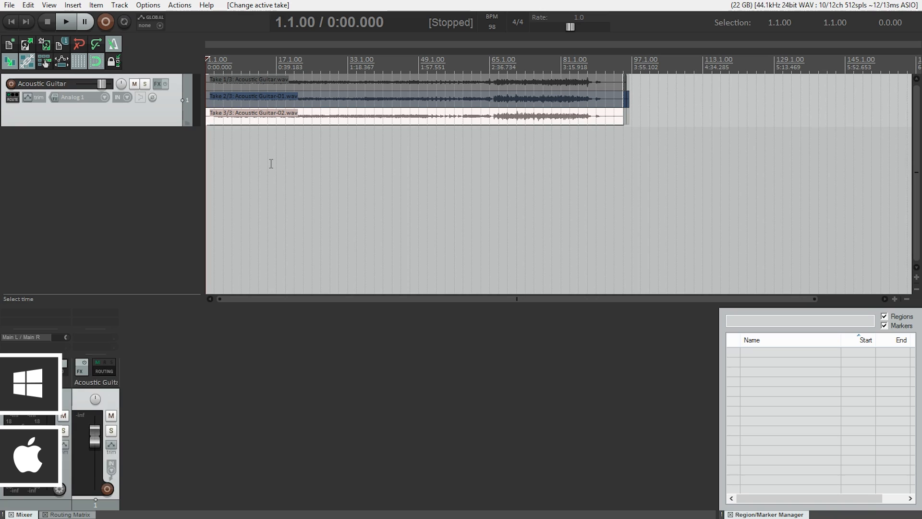
{"action": "key", "text": "ctrl+t"}
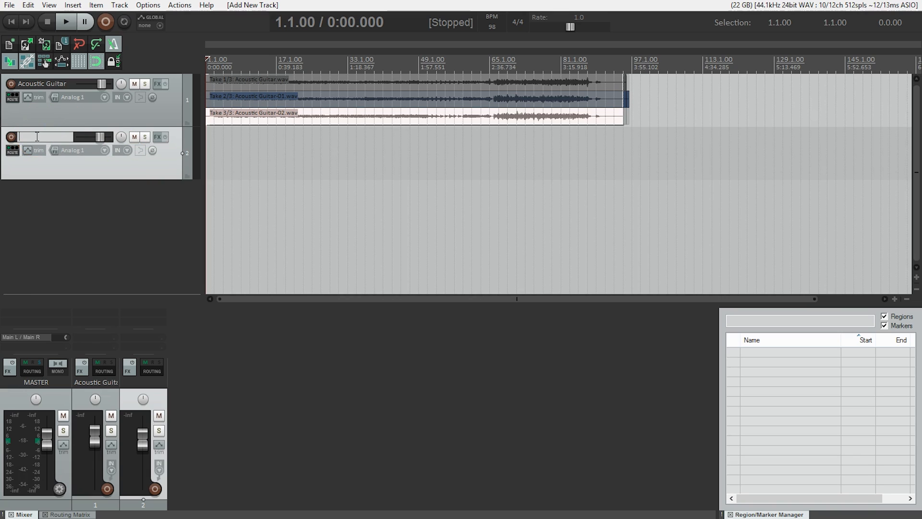
Name the new second track 'Vocal'.
{"action": "type", "text": "Vocal"}
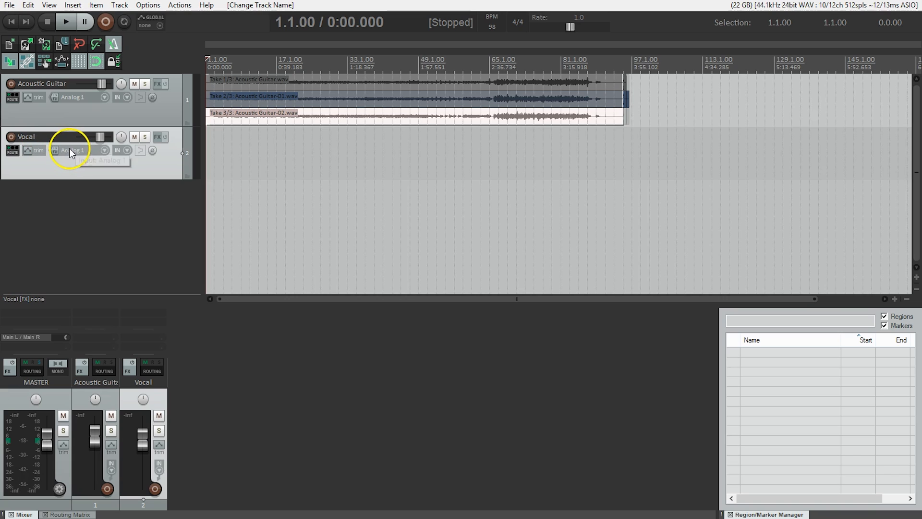
{"action": "mouse_move", "coordinate": [70, 151]}
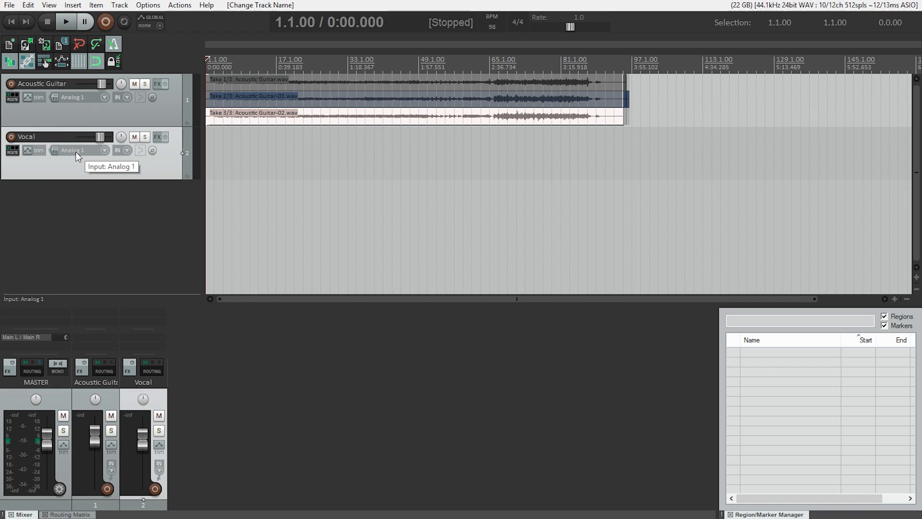
Set the Vocal track's record input to mono Adat 1.
{"action": "left_click", "coordinate": [77, 149]}
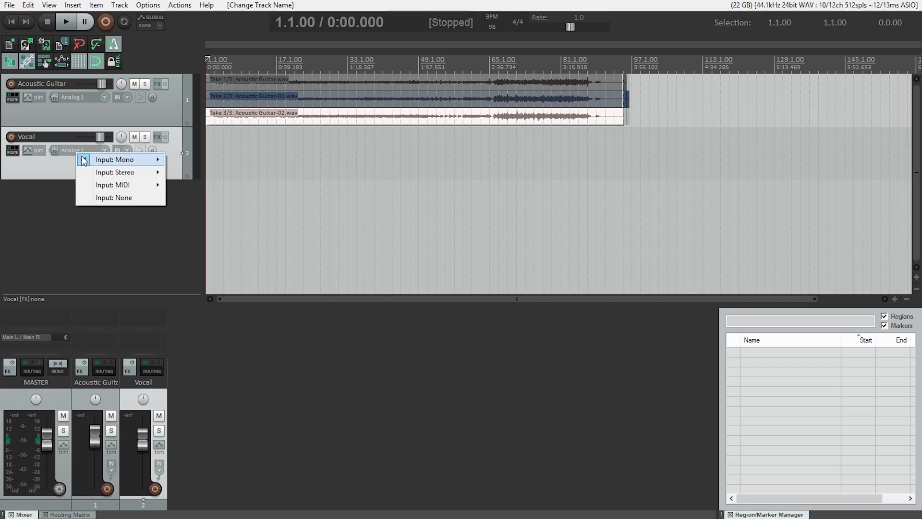
{"action": "mouse_move", "coordinate": [114, 160]}
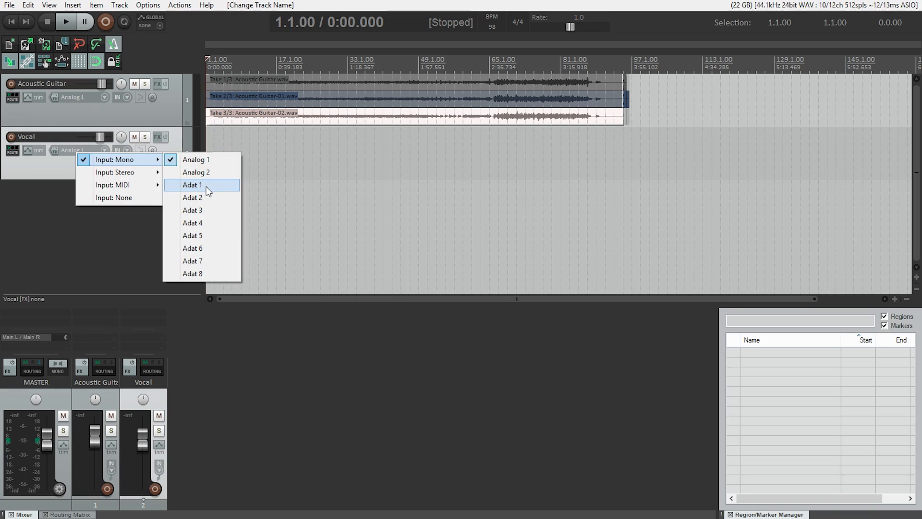
{"action": "left_click", "coordinate": [192, 184]}
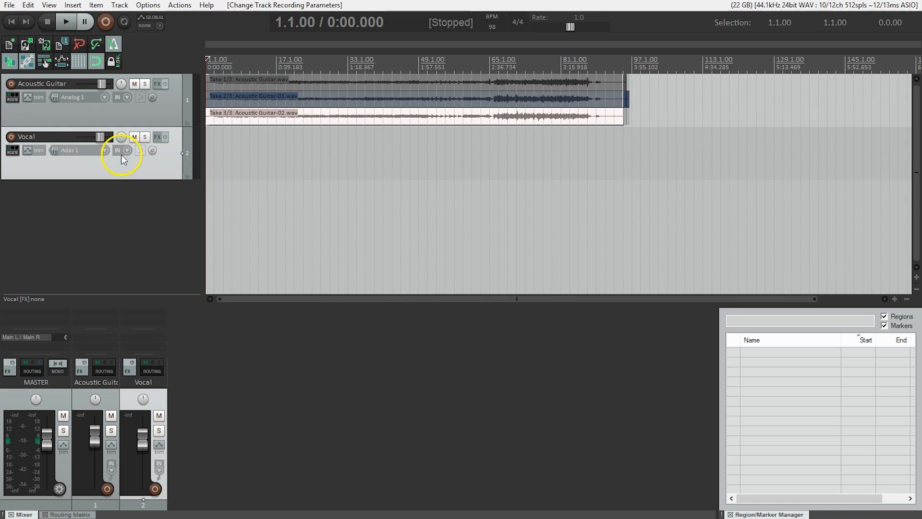
Arm the Vocal track for recording so it meters the Adat 1 signal.
{"action": "left_click", "coordinate": [11, 136]}
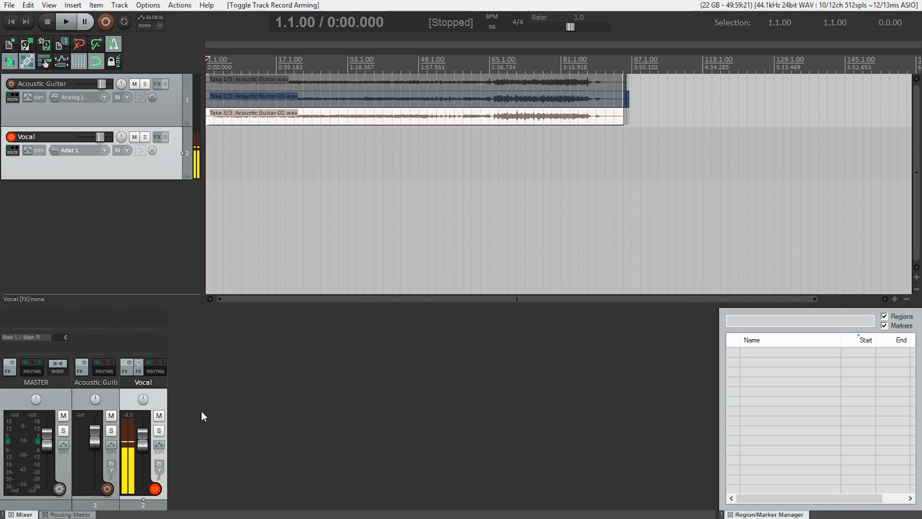
Play the session and lower the Acoustic Guitar fader to -1.98 dB.
{"action": "left_click", "coordinate": [66, 22]}
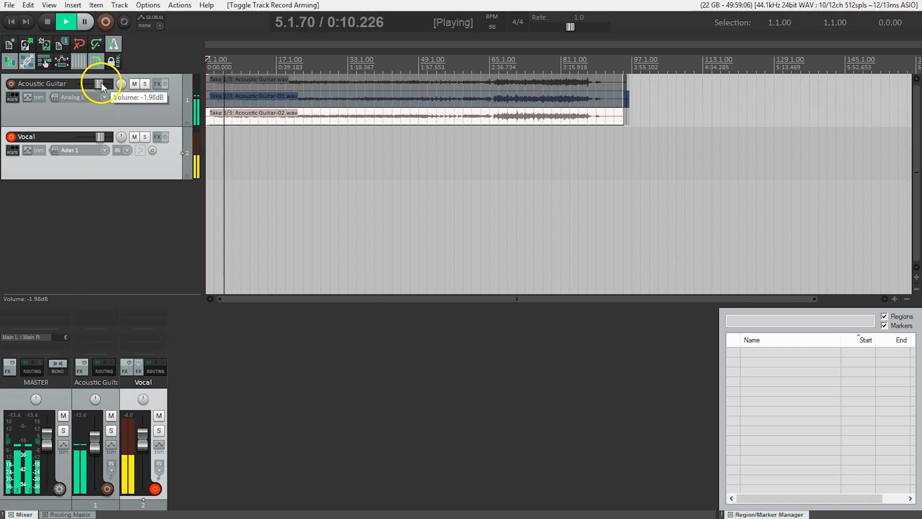
{"action": "left_click_drag", "start_coordinate": [100, 84], "coordinate": [100, 89]}
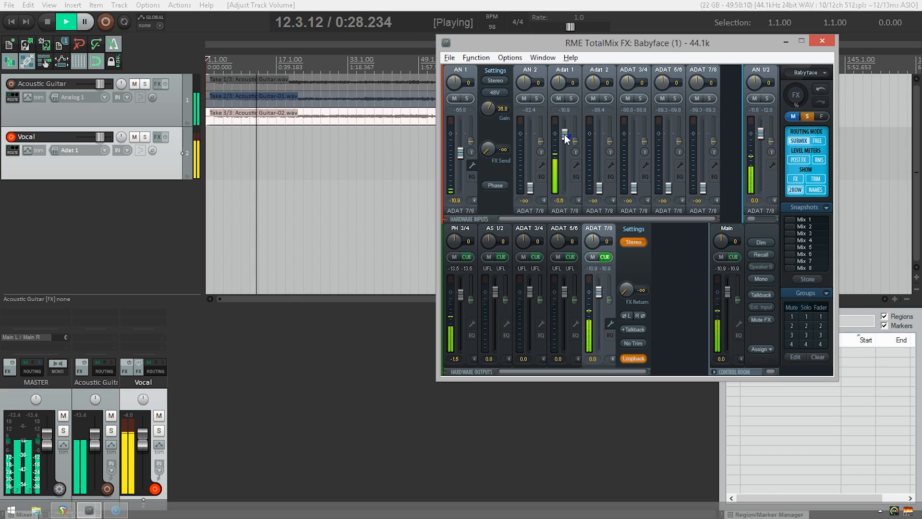
Set the Adat 1 hardware input fader level in TotalMix FX.
{"action": "left_click_drag", "start_coordinate": [564, 138], "coordinate": [564, 145]}
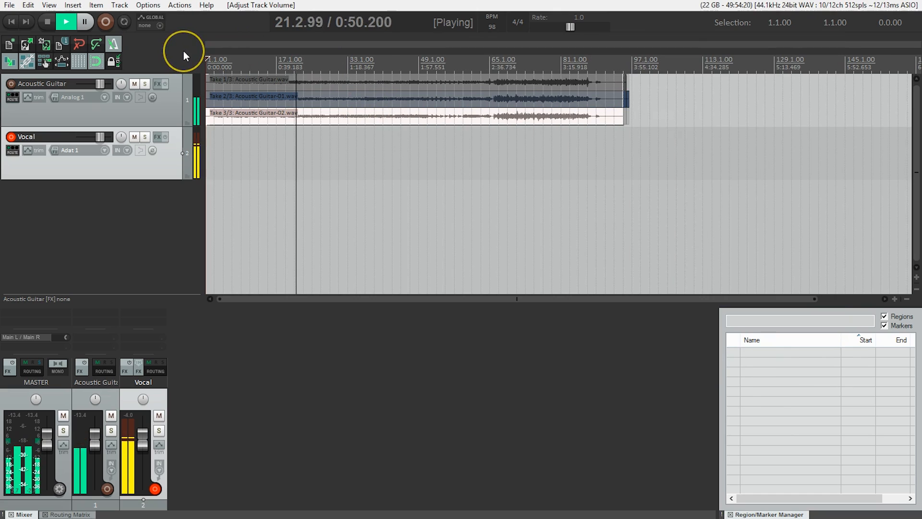
Stop playback, returning the play position to the project start.
{"action": "left_click", "coordinate": [46, 22]}
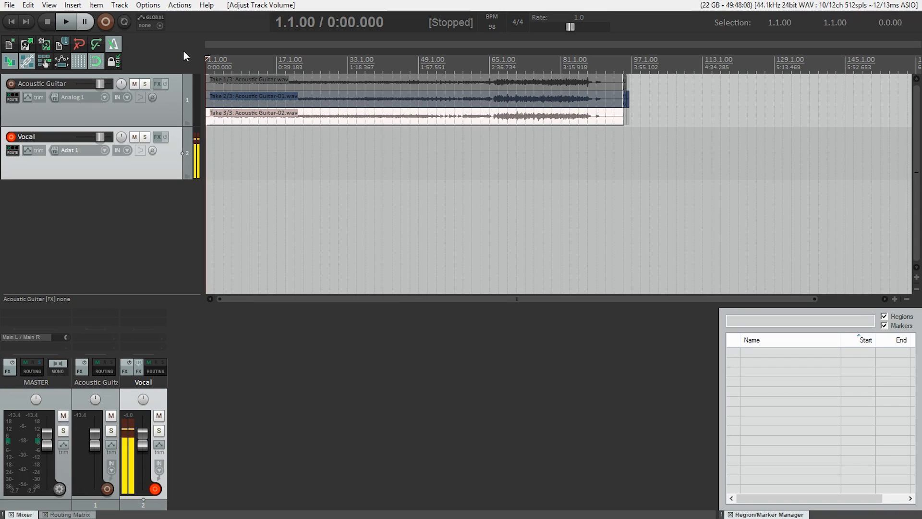
{"action": "left_click", "coordinate": [11, 137]}
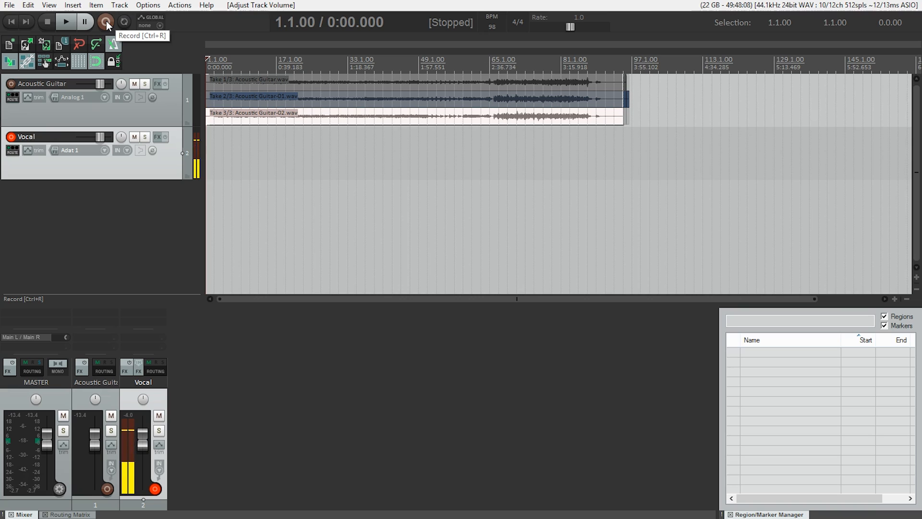
Record a vocal take on the Vocal track, keeping it as Vocal-01.wav.
{"action": "left_click", "coordinate": [106, 22]}
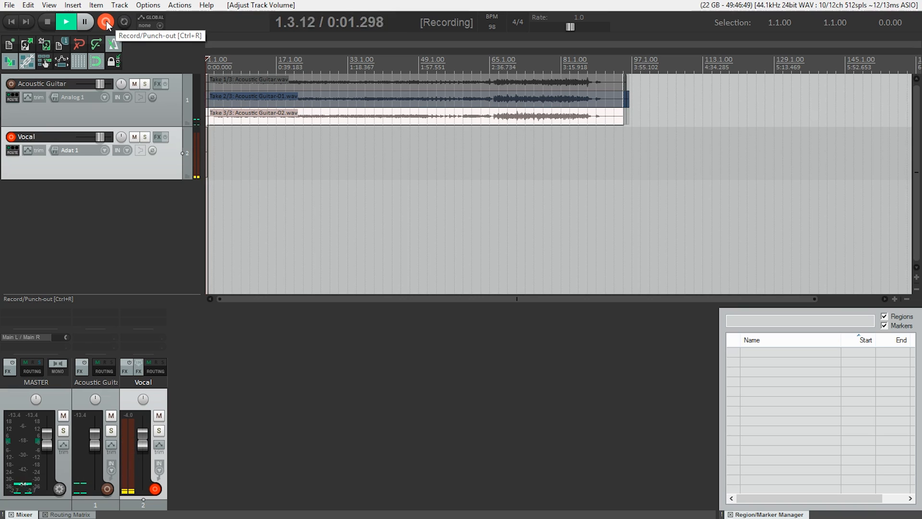
{"action": "left_click", "coordinate": [105, 22]}
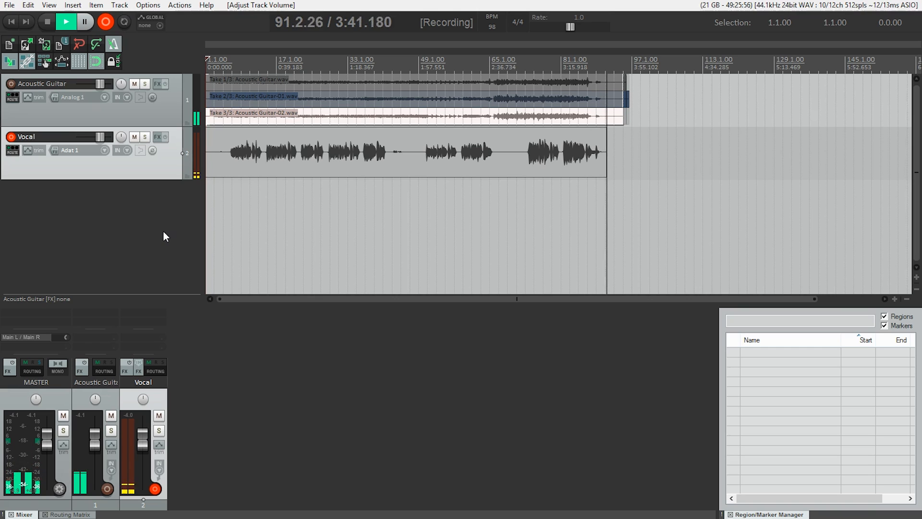
{"action": "key", "text": "space"}
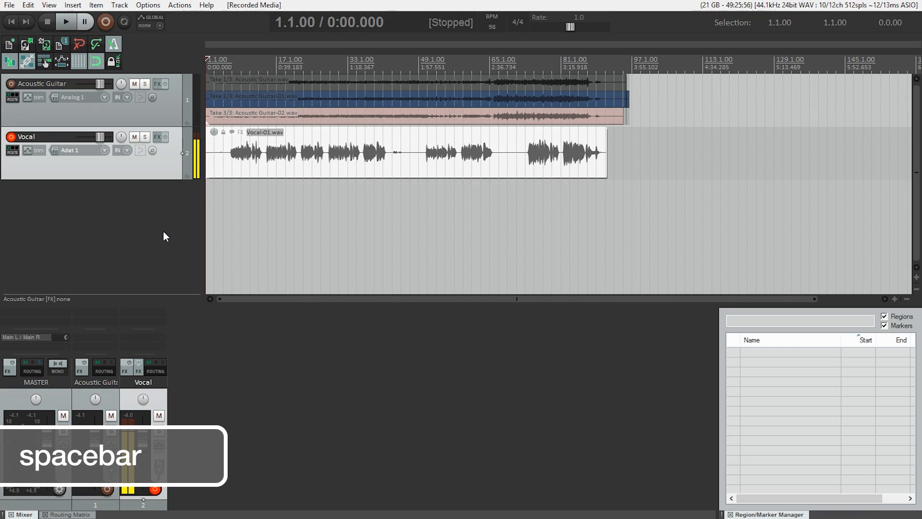
{"action": "key", "text": "space"}
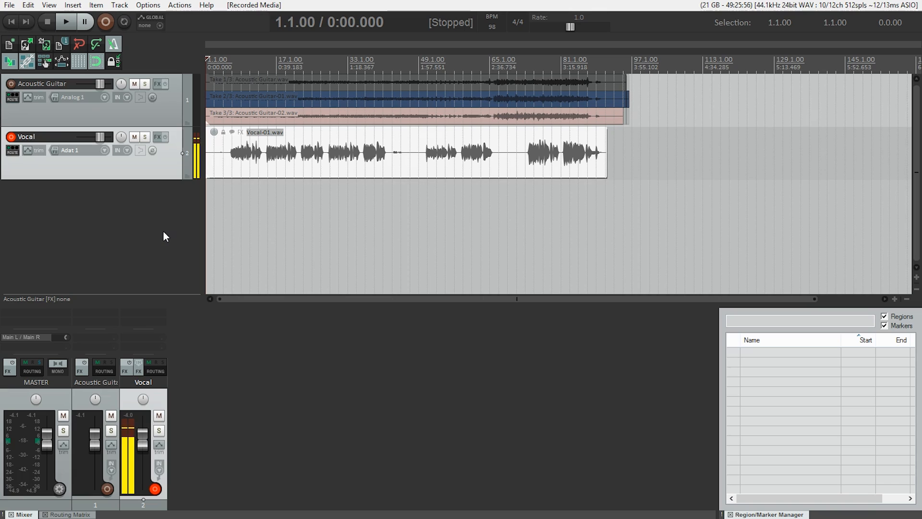